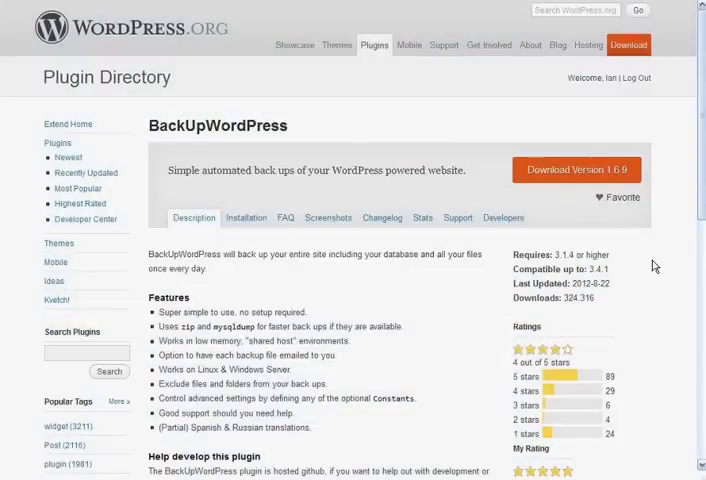
pyautogui.moveTo(654, 265)
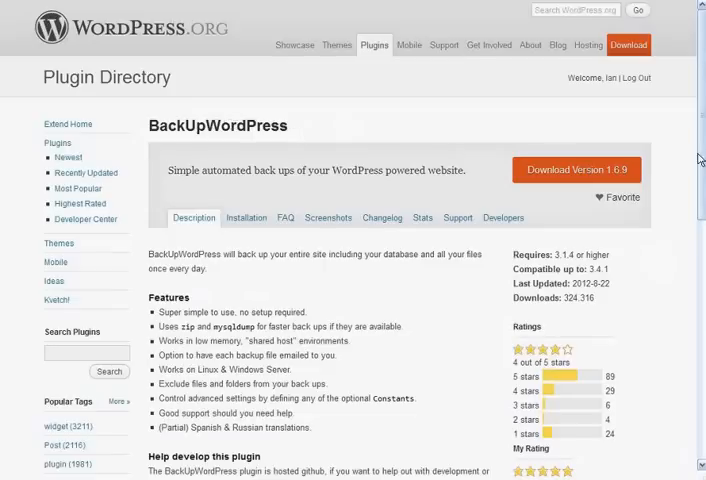
# Step: Scroll through the BackUpWordPress listing's features and authors, then back up
pyautogui.scroll(-3)
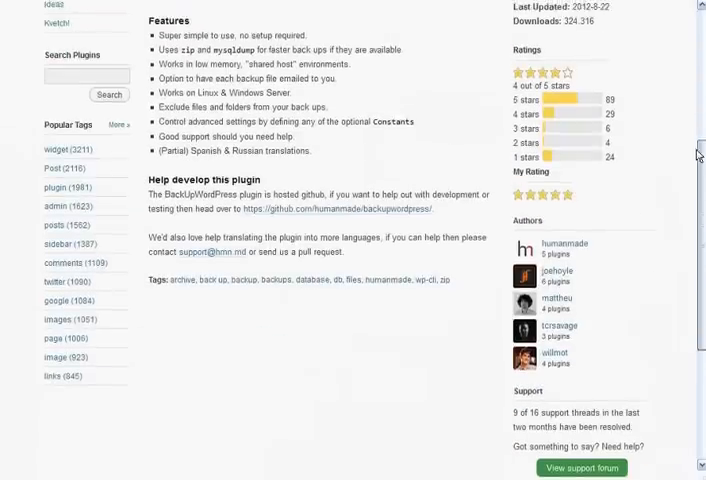
pyautogui.scroll(3)
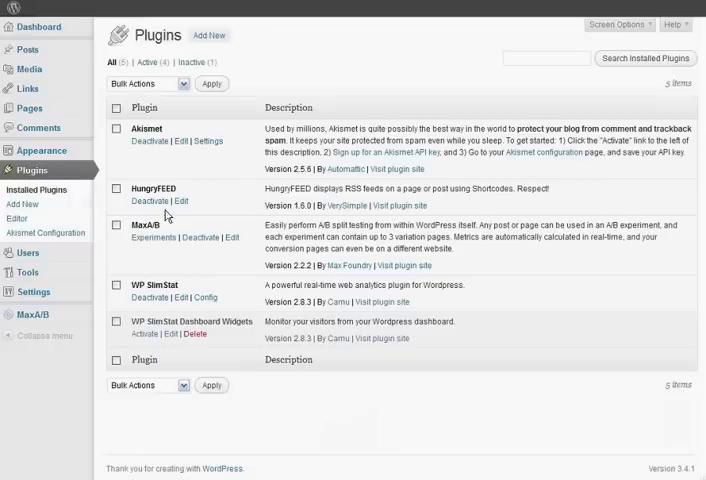
pyautogui.moveTo(278, 66)
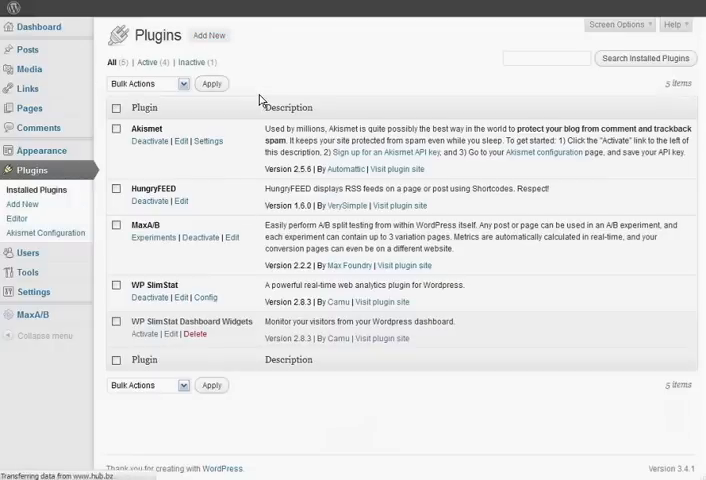
# Step: Search the Add New plugins page for 'backup' to find BackUpWordPress
pyautogui.click(23, 204)
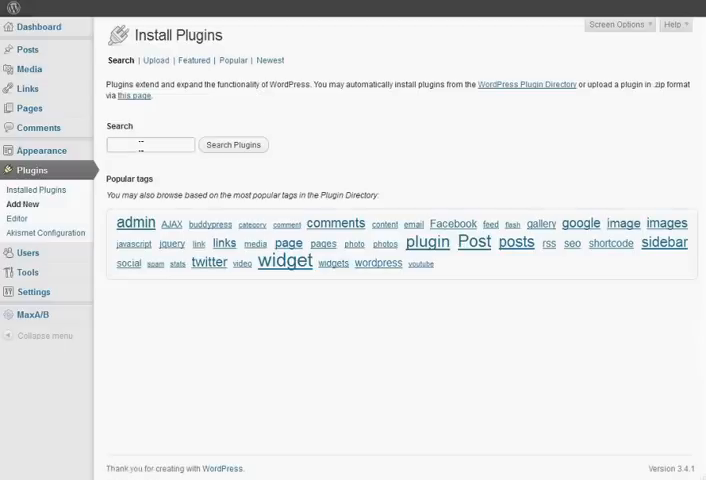
pyautogui.write('backupwordpress')
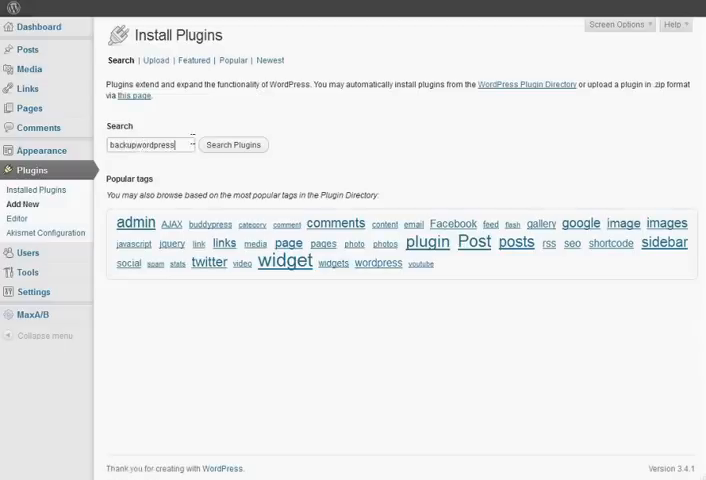
pyautogui.click(233, 145)
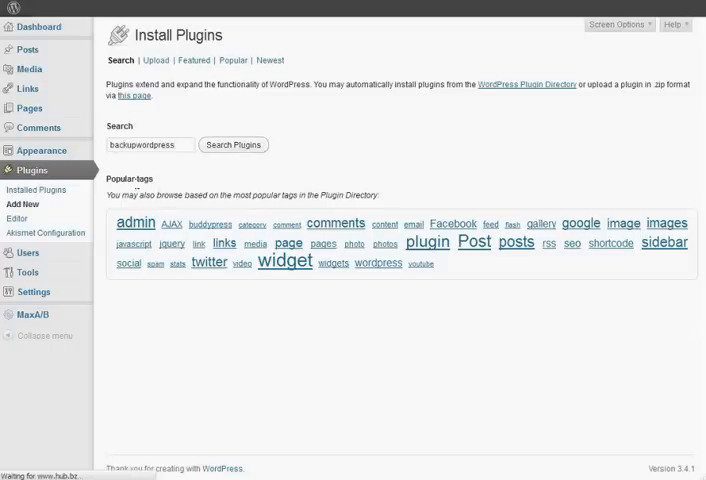
pyautogui.click(233, 145)
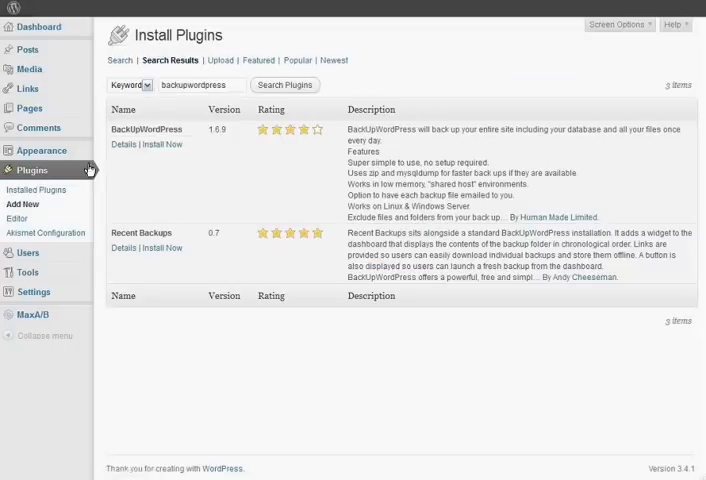
# Step: Install BackUpWordPress, confirming the prompt, and activate it
pyautogui.click(162, 144)
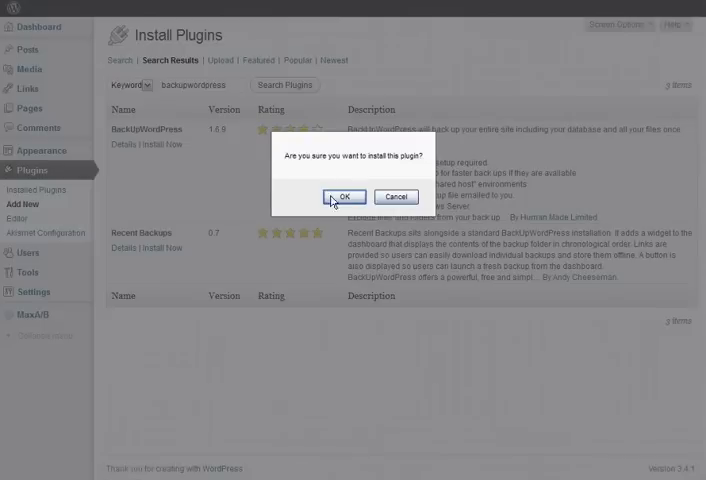
pyautogui.click(344, 195)
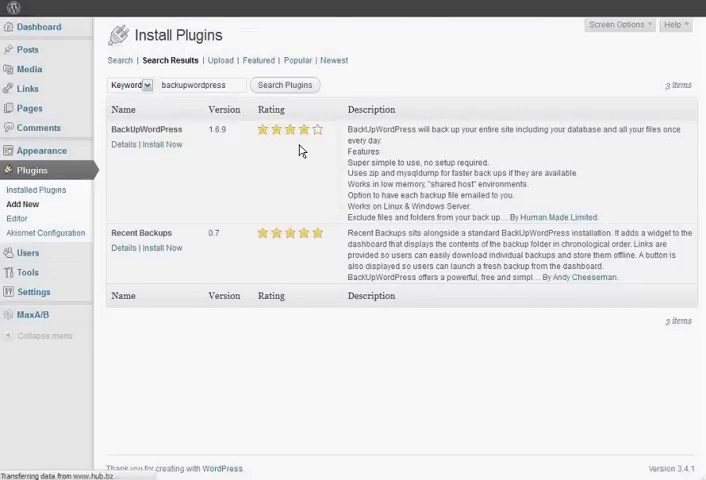
pyautogui.click(163, 144)
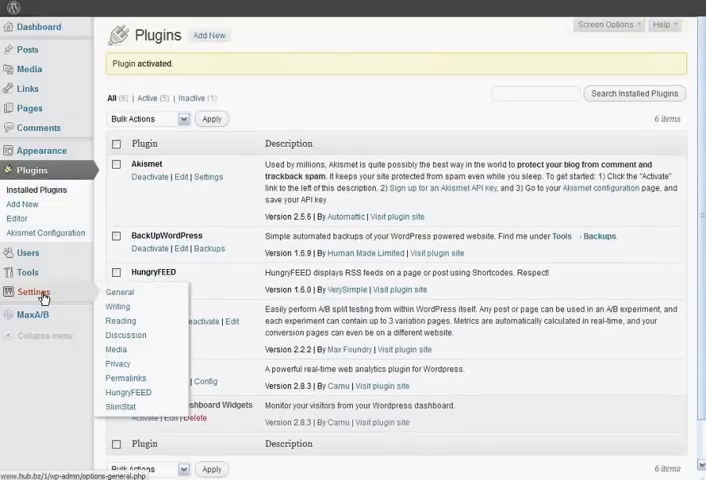
pyautogui.moveTo(27, 271)
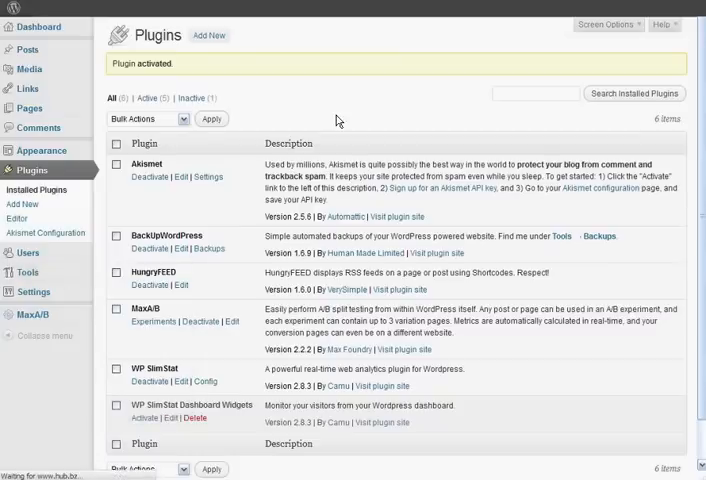
# Step: Go to Tools > Backups to reach the BackUpWordPress Manage Backups page
pyautogui.click(210, 249)
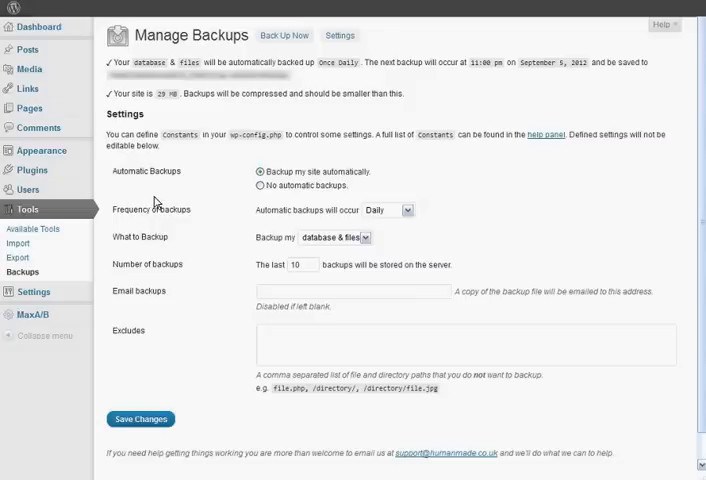
pyautogui.moveTo(133, 216)
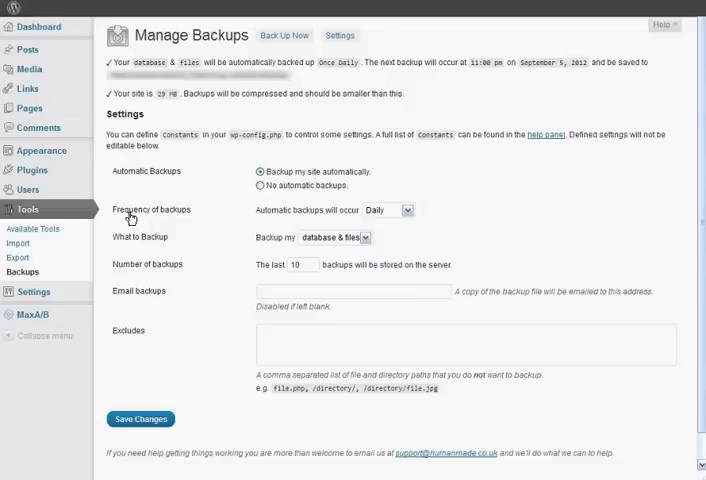
pyautogui.click(406, 210)
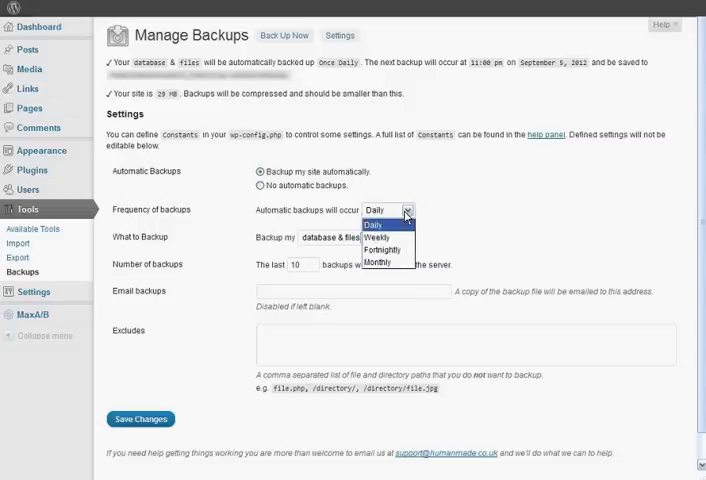
pyautogui.moveTo(378, 264)
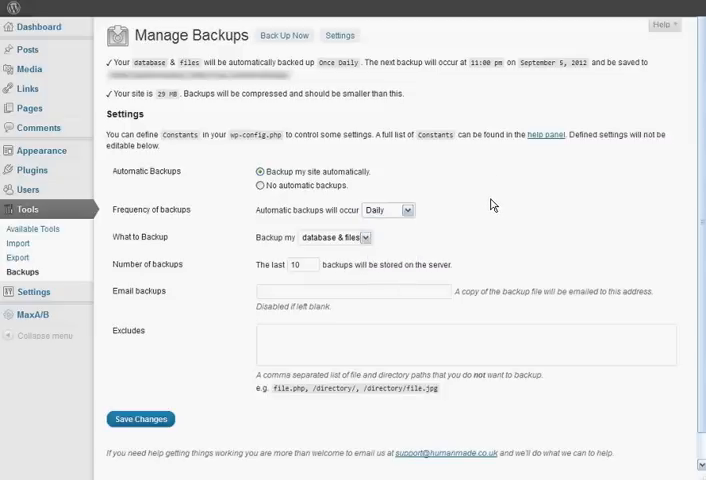
pyautogui.moveTo(440, 211)
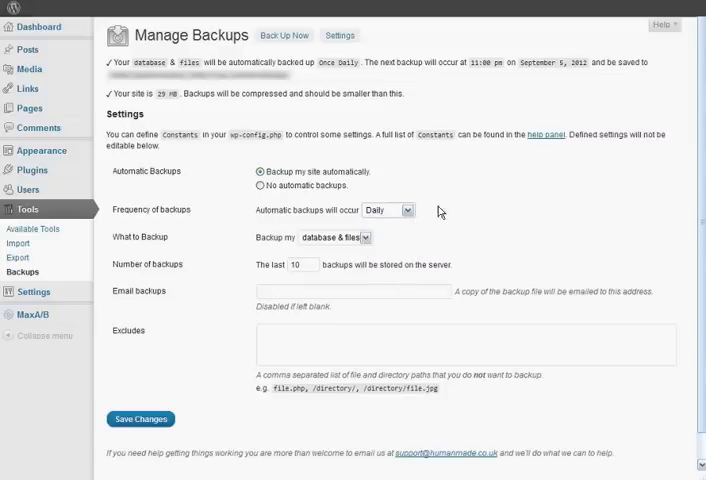
pyautogui.moveTo(368, 240)
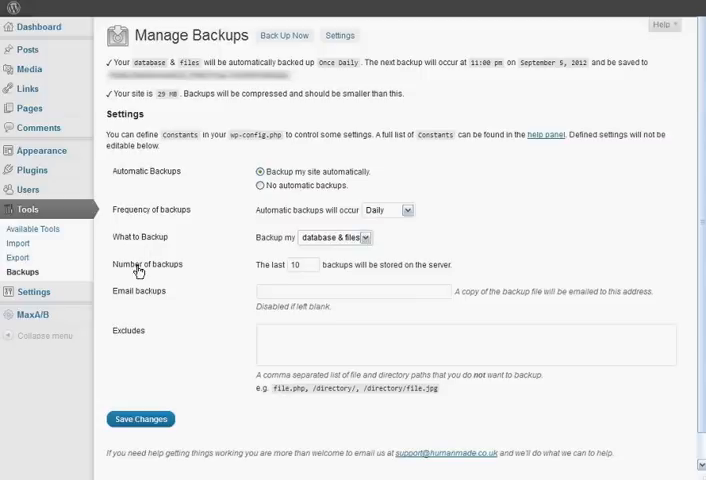
pyautogui.moveTo(322, 265)
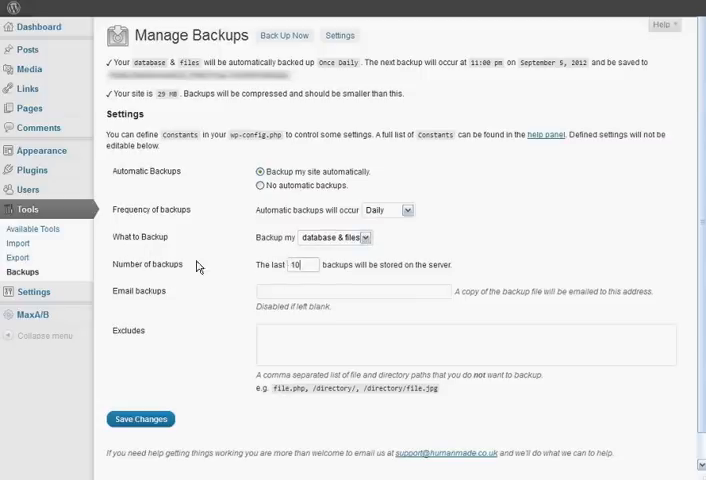
pyautogui.moveTo(242, 266)
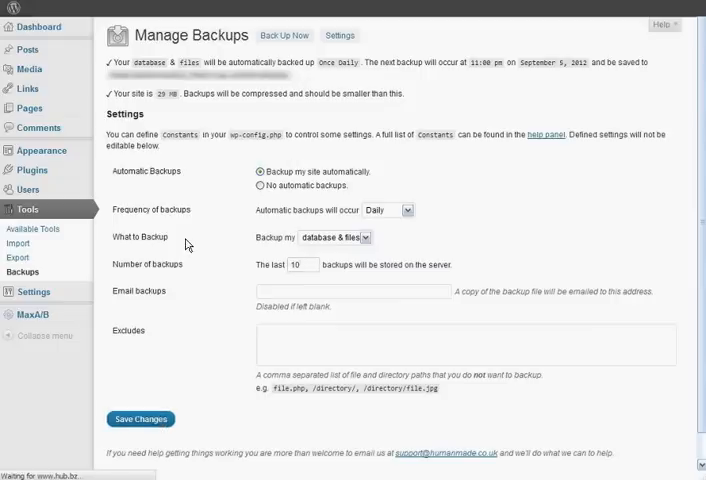
# Step: Save the backup settings and run Back Up Now, confirming Resend, producing one 9.90 MB backup
pyautogui.click(140, 419)
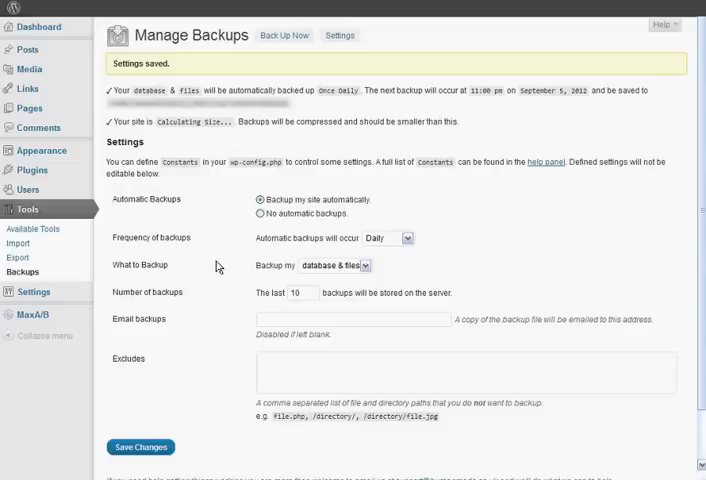
pyautogui.click(284, 35)
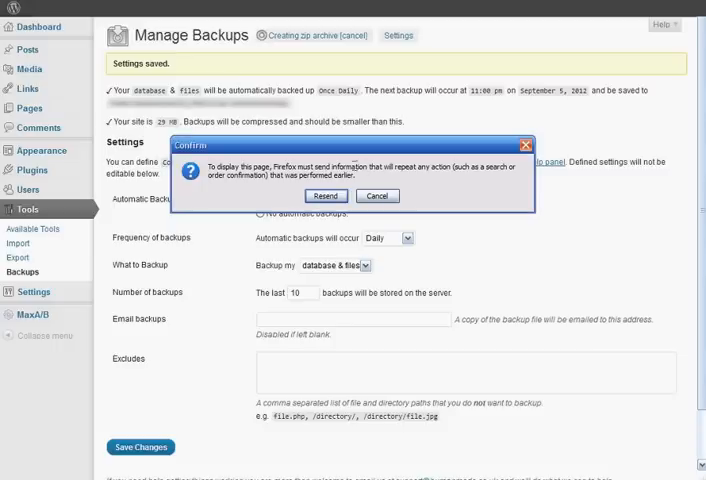
pyautogui.click(325, 195)
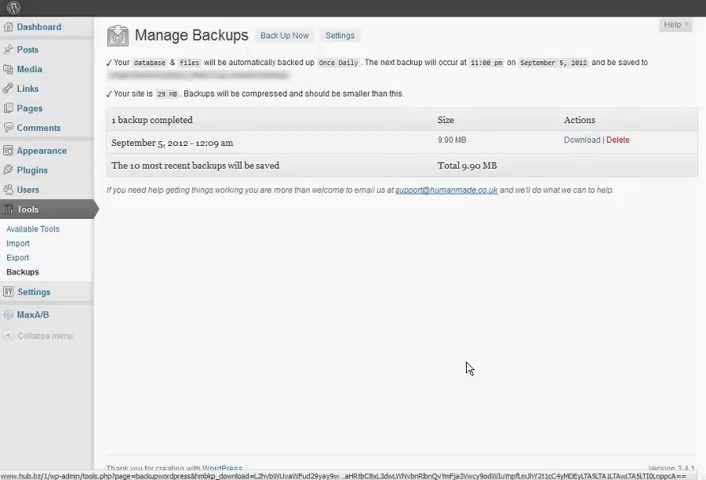
pyautogui.moveTo(534, 146)
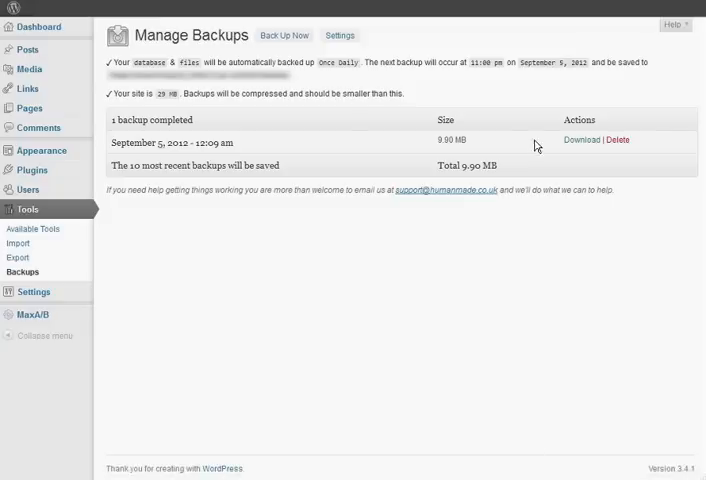
pyautogui.moveTo(512, 37)
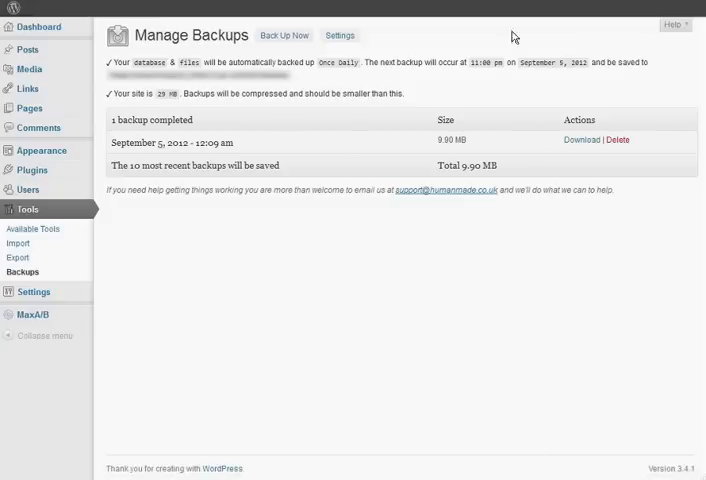